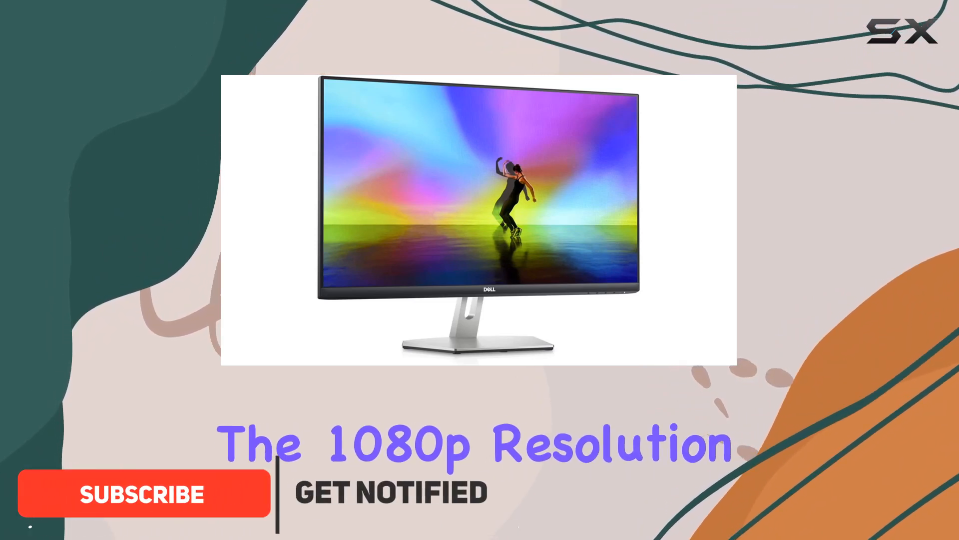
left_click(145, 492)
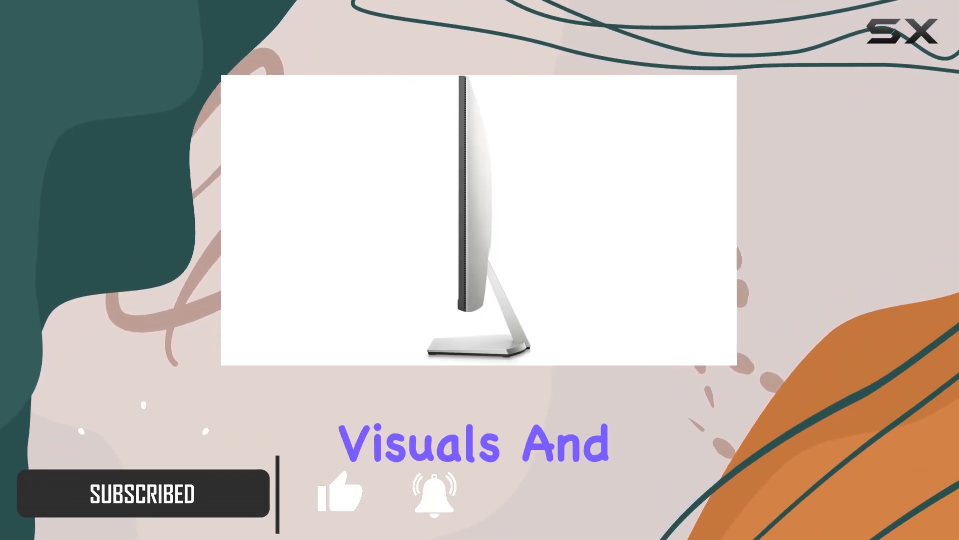